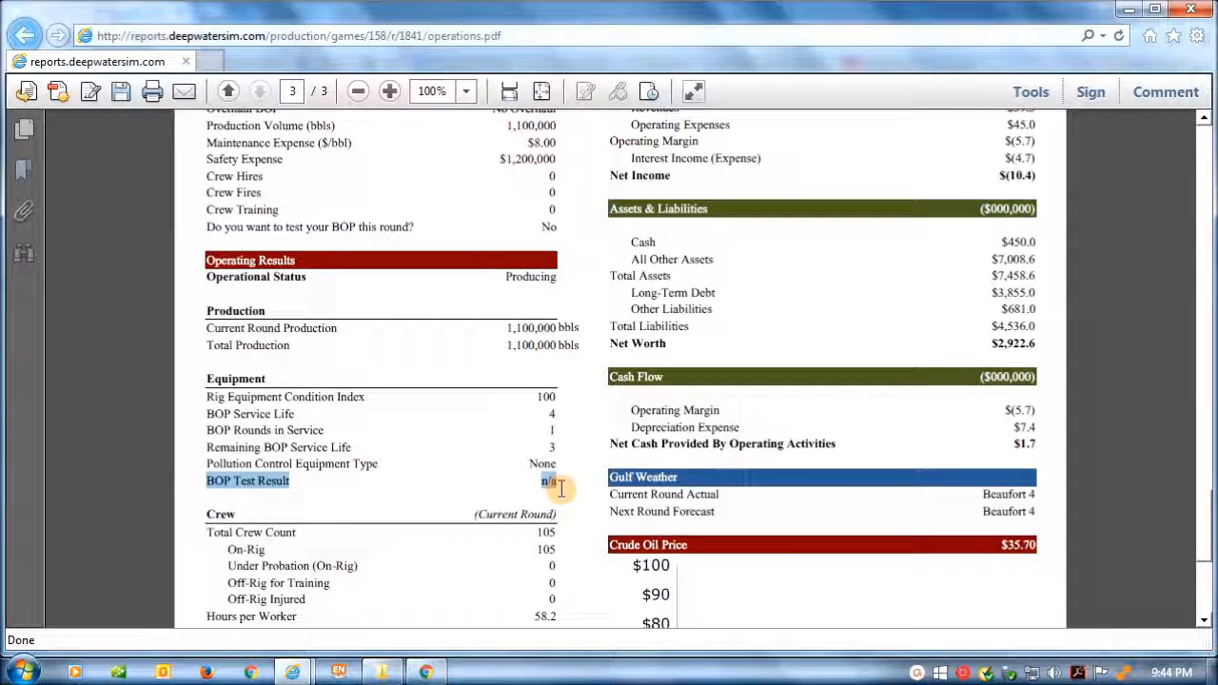
mouse_move(341, 514)
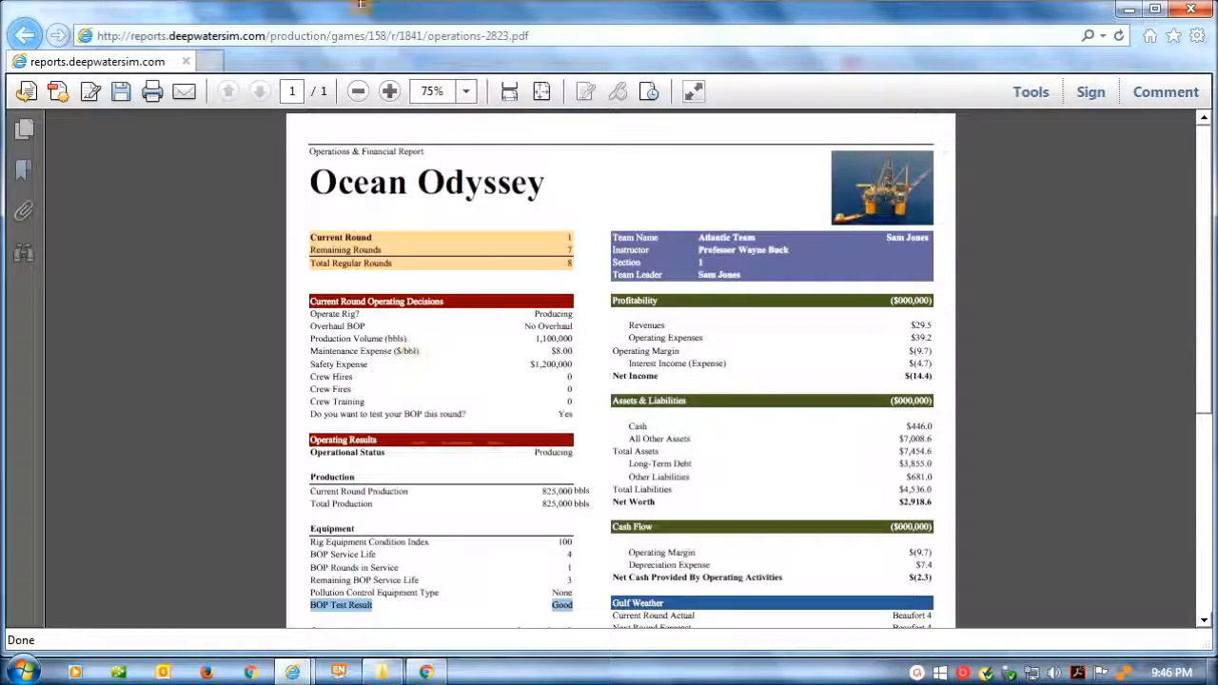
- Leave the operations report and return to the Deepwater Sim calendar page
click(25, 35)
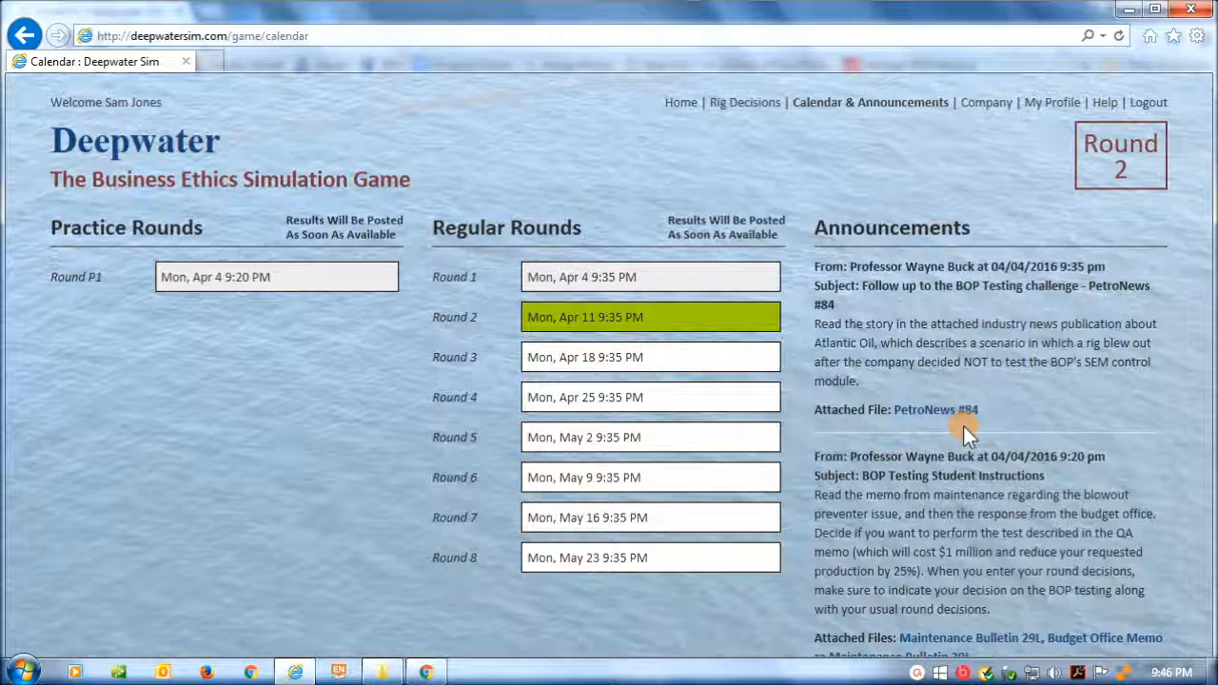